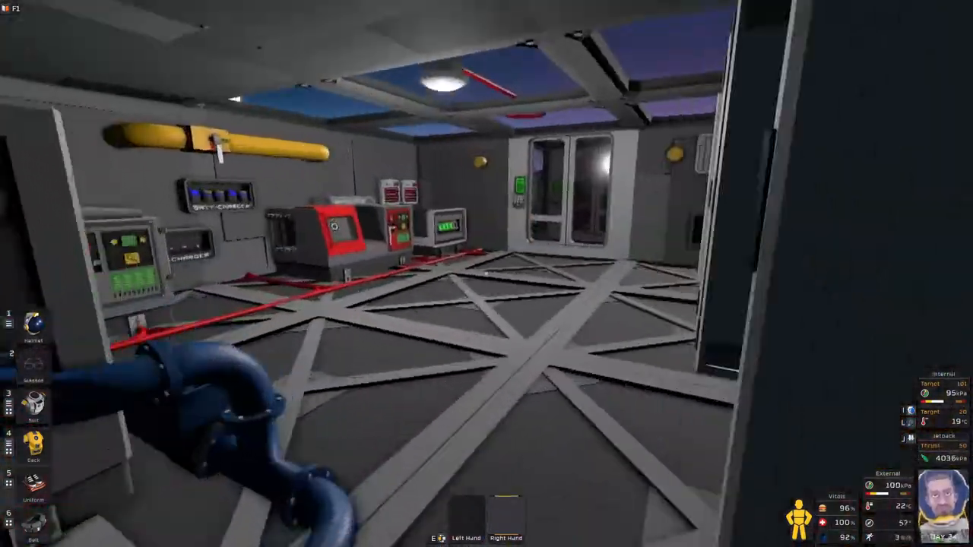
mouse_move(486, 273)
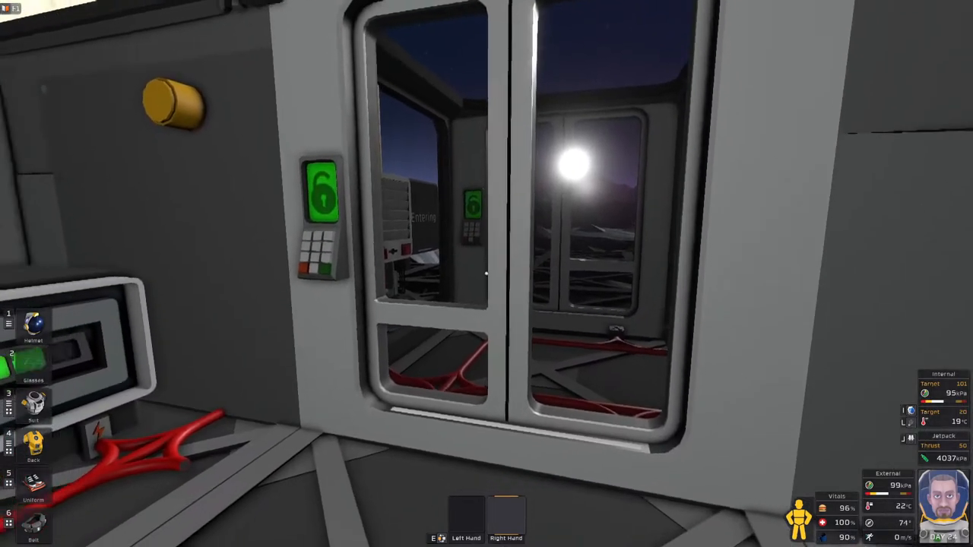
mouse_move(486, 274)
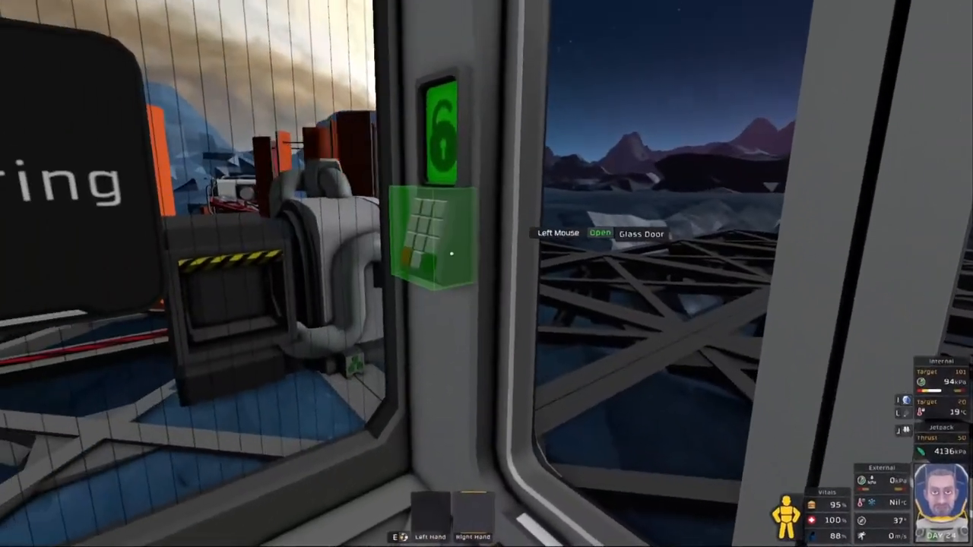
- Open the outer glass door from the vented airlock and step onto the surface
click(448, 251)
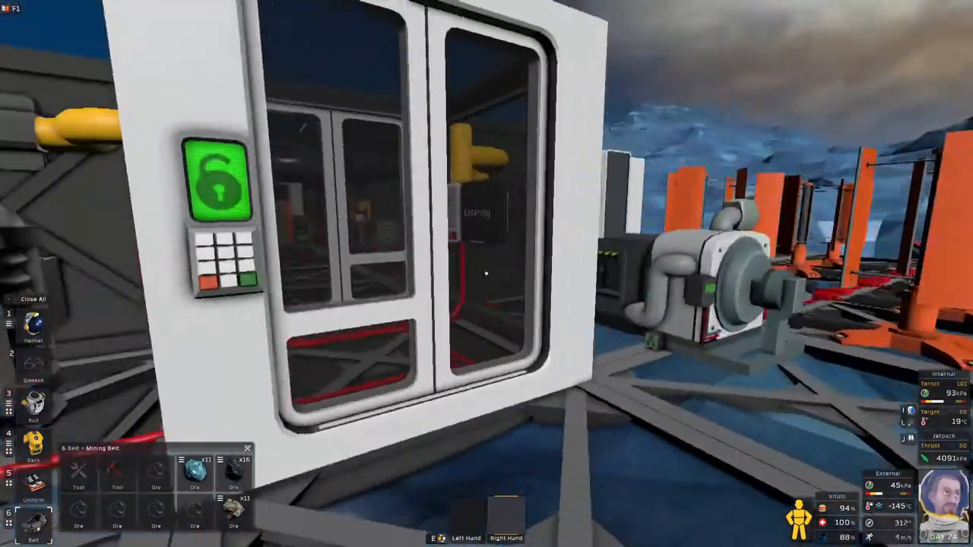
mouse_move(486, 273)
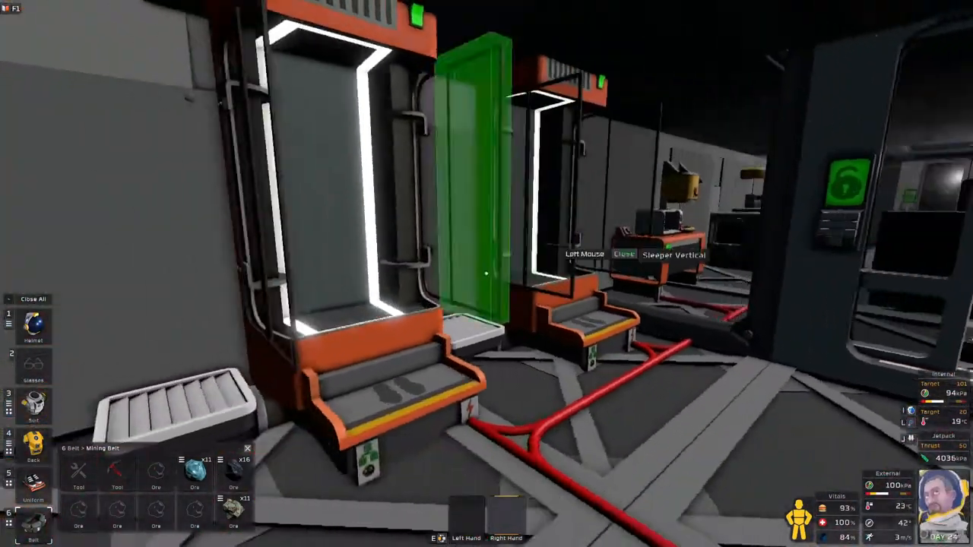
mouse_move(487, 274)
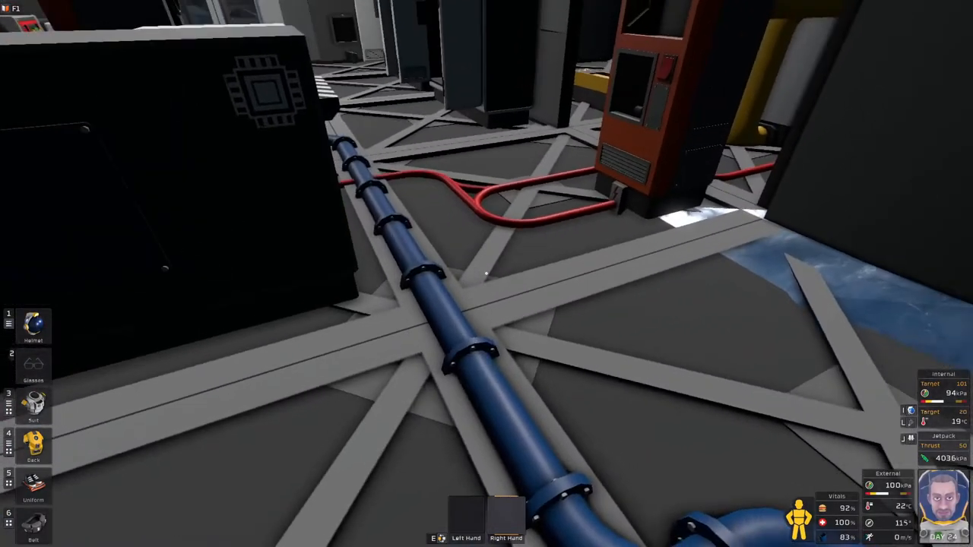
- Walk along the blue floor pipe toward the indoor water storage
click(32, 445)
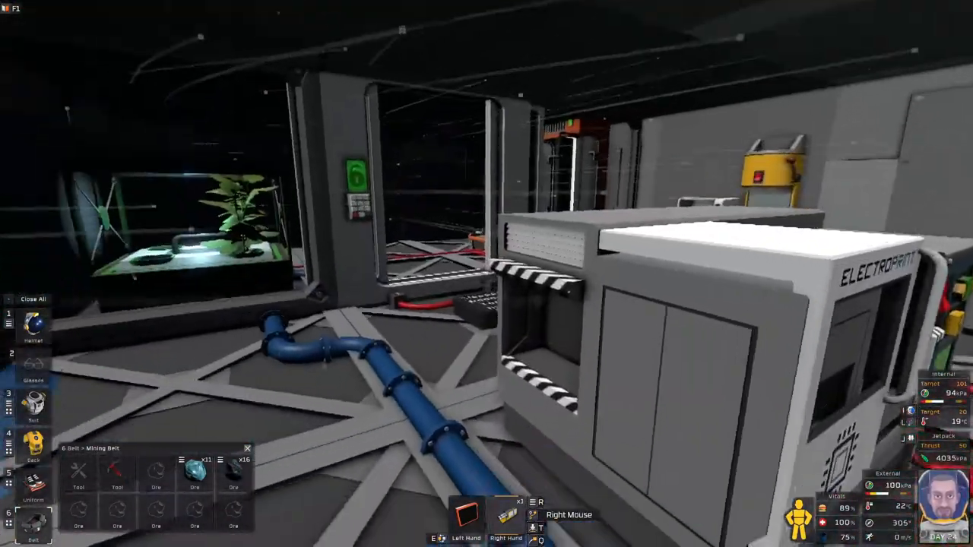
mouse_move(486, 274)
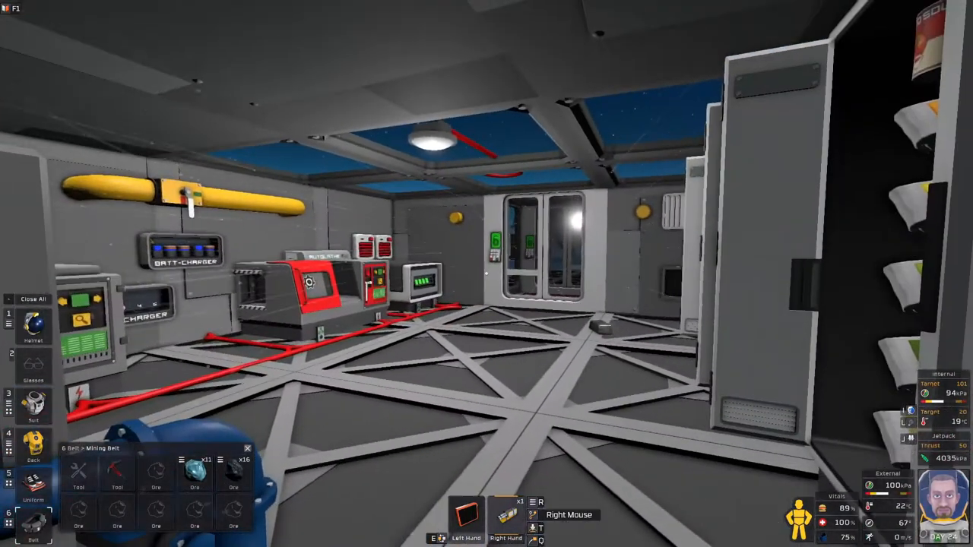